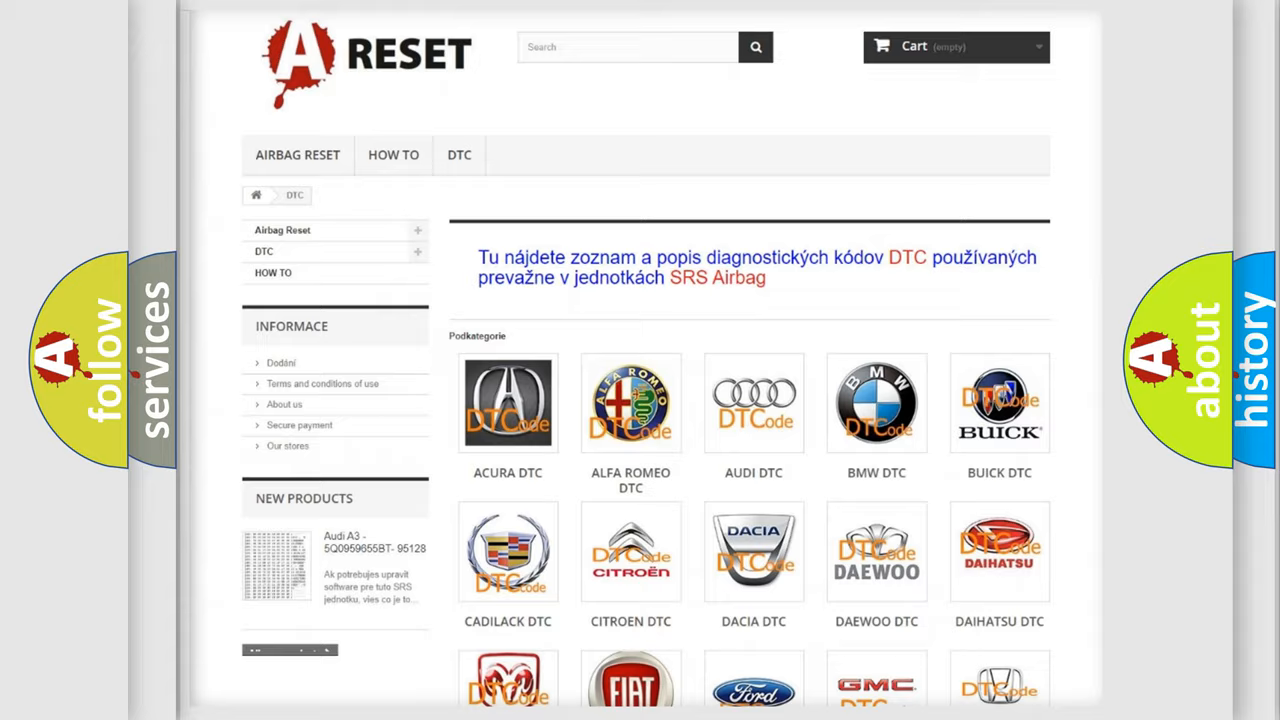
pyautogui.scroll(-3)
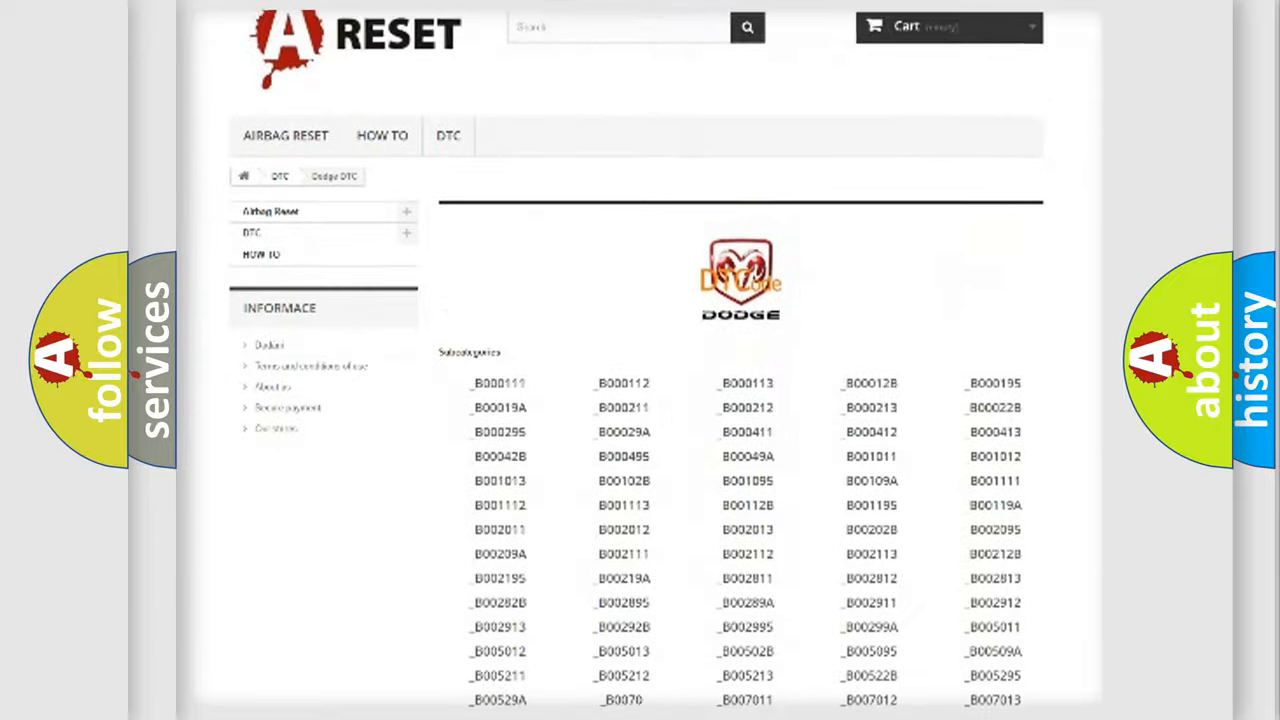
pyautogui.scroll(-3)
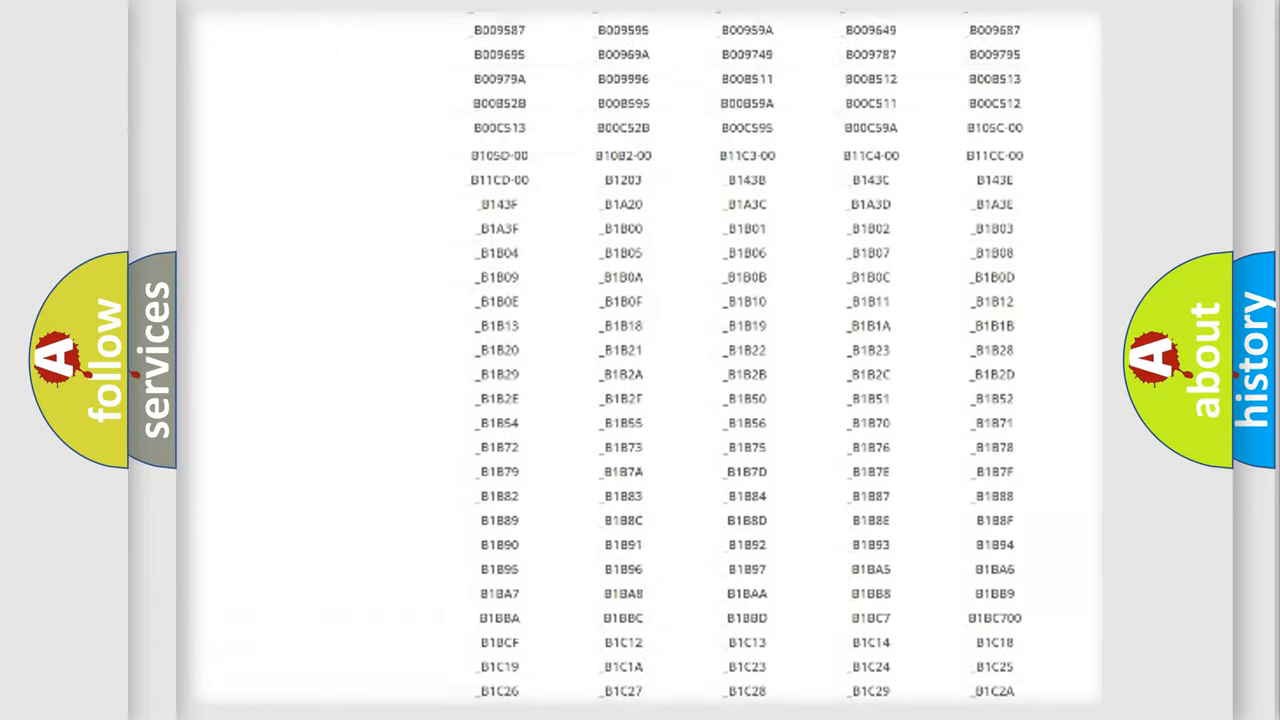
pyautogui.scroll(3)
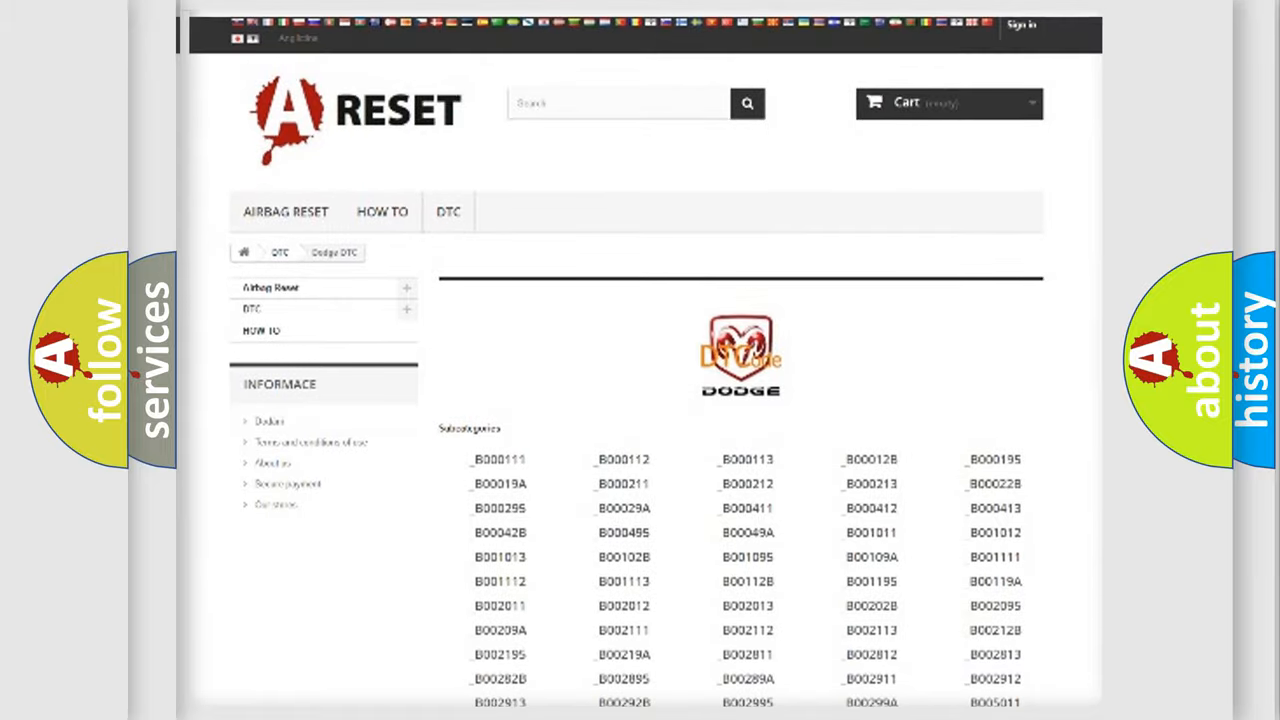